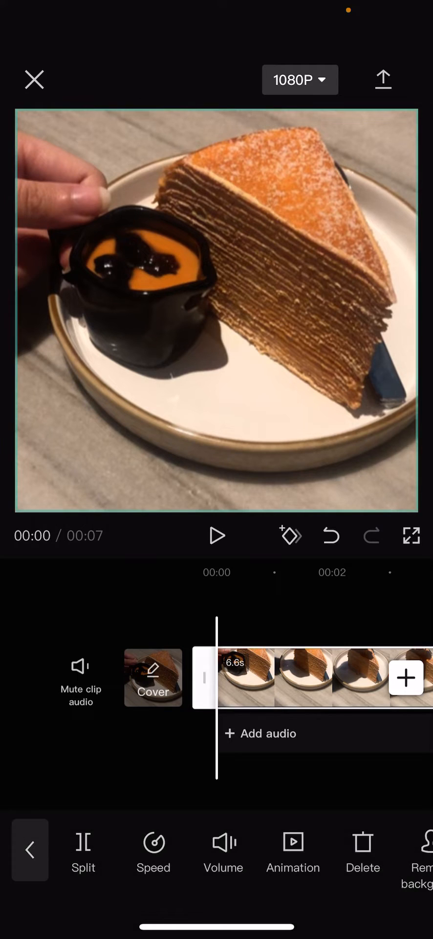
Step: Open the Volume control for the cake clip
{"action": "left_click", "coordinate": [224, 851]}
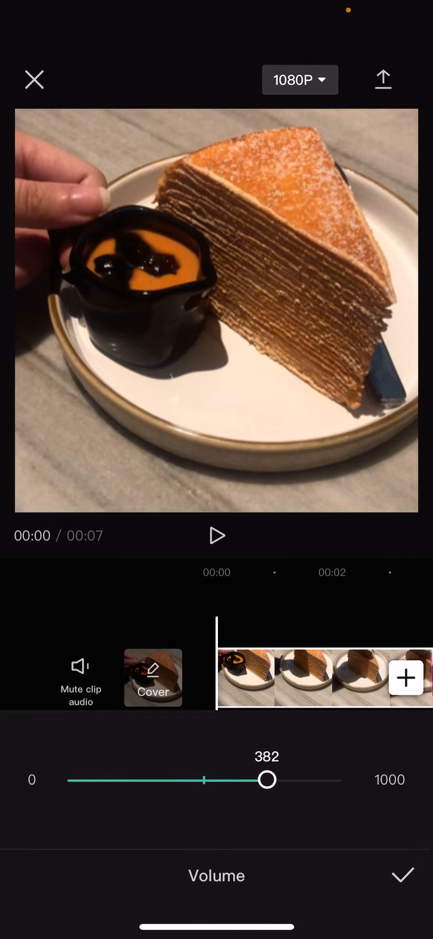
Step: Try cake clip volumes 76, 1000, 17, 10 and 45, then slide it to silence
{"action": "left_click_drag", "start_coordinate": [267, 780], "coordinate": [176, 779]}
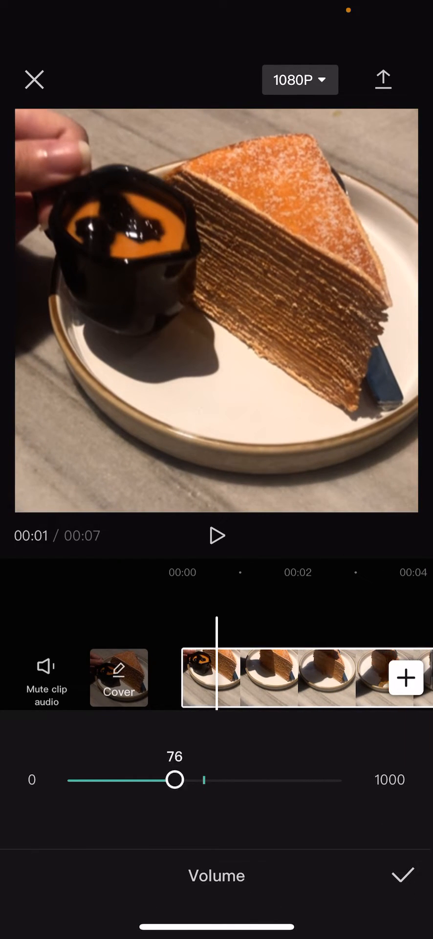
{"action": "left_click_drag", "start_coordinate": [174, 778], "coordinate": [344, 779]}
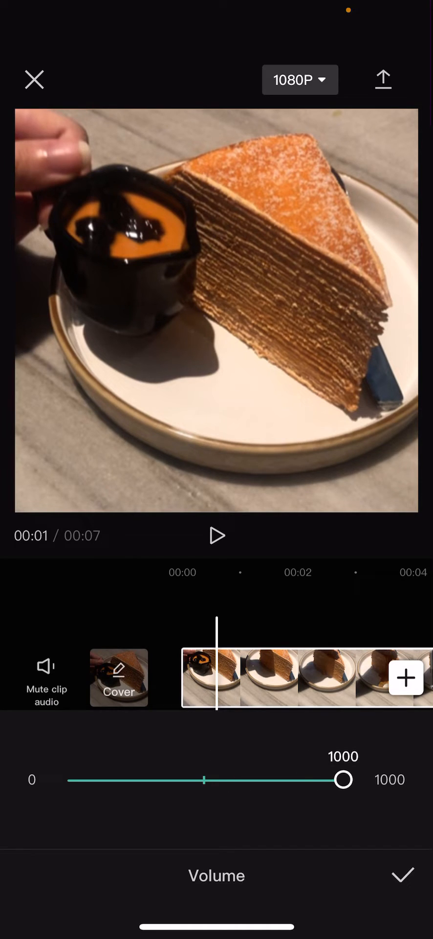
{"action": "left_click_drag", "start_coordinate": [344, 779], "coordinate": [93, 779]}
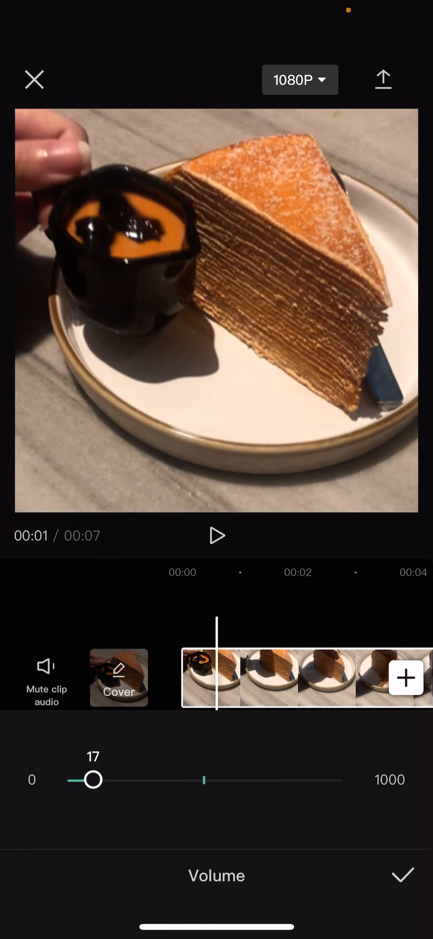
{"action": "left_click_drag", "start_coordinate": [98, 779], "coordinate": [83, 779]}
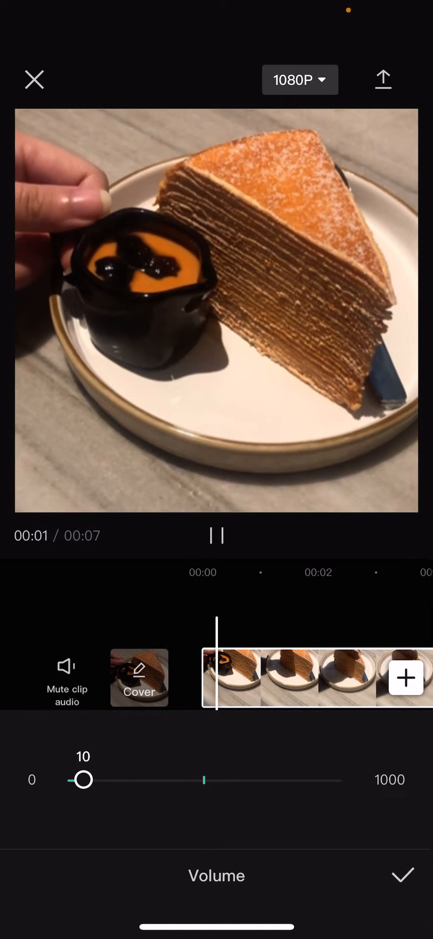
{"action": "left_click_drag", "start_coordinate": [84, 779], "coordinate": [133, 779]}
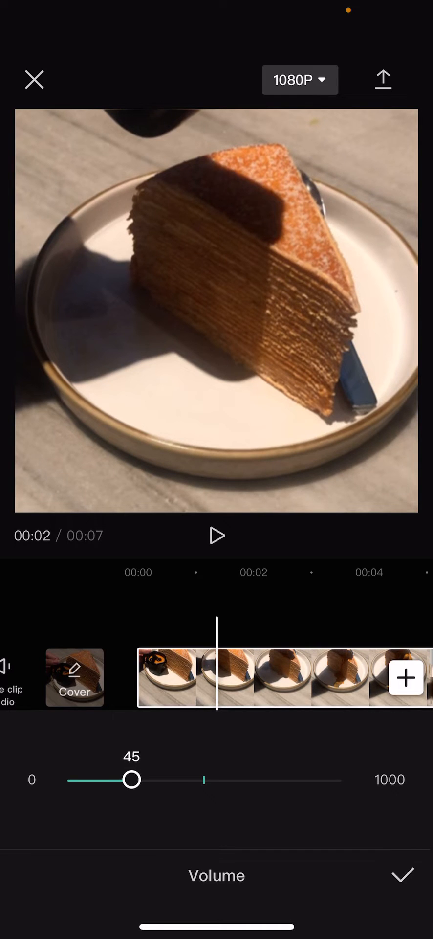
{"action": "left_click_drag", "start_coordinate": [132, 779], "coordinate": [75, 780]}
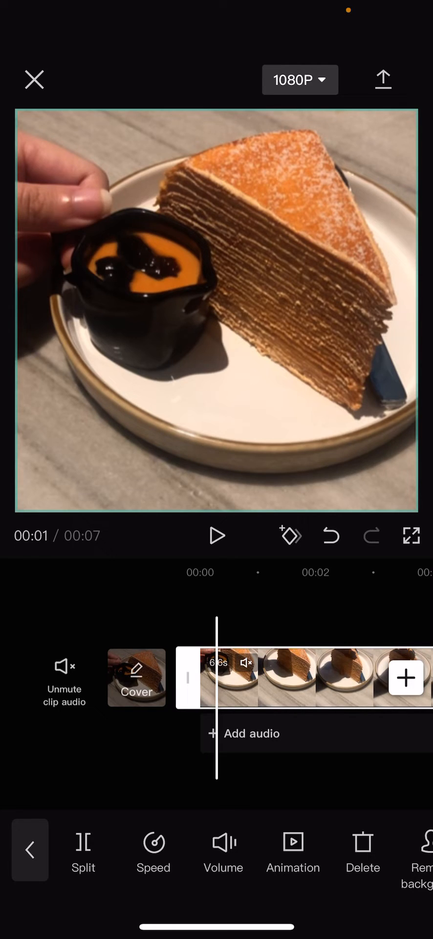
Step: Reopen and close the Volume panel, then mute the cake clip's original audio
{"action": "left_click", "coordinate": [223, 851]}
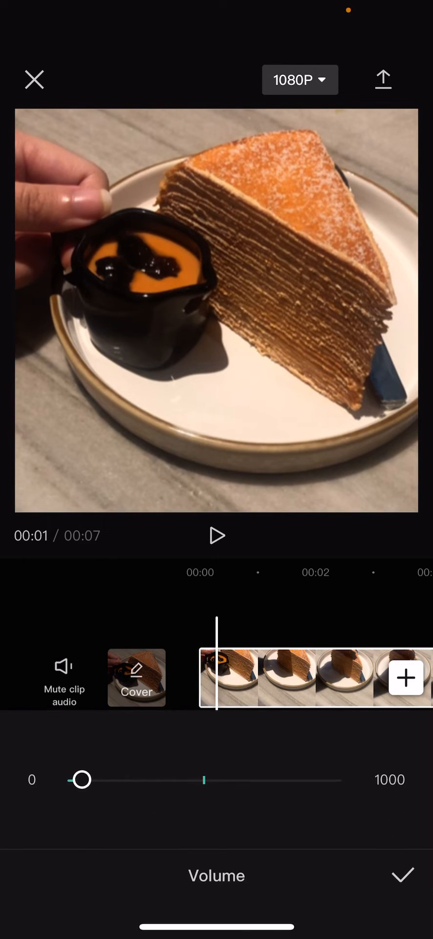
{"action": "left_click", "coordinate": [402, 877]}
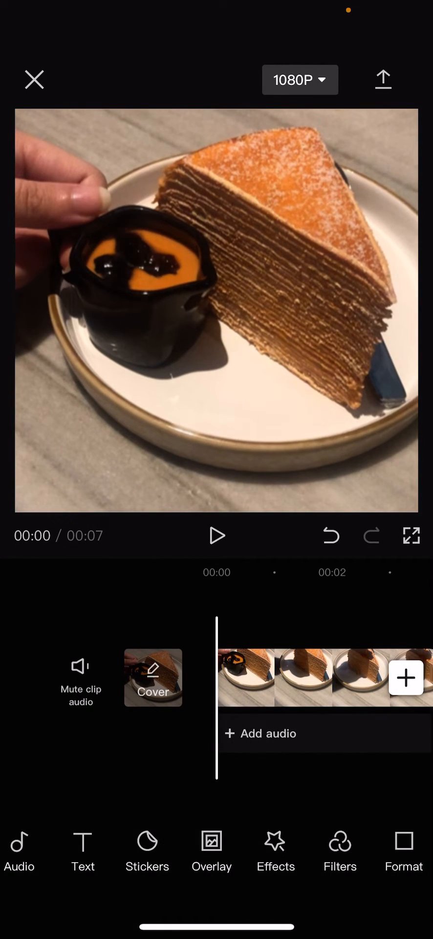
{"action": "left_click", "coordinate": [80, 667]}
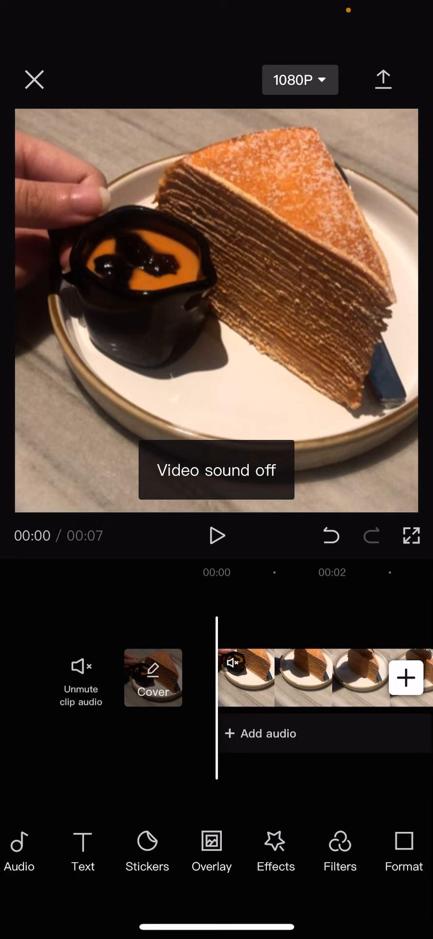